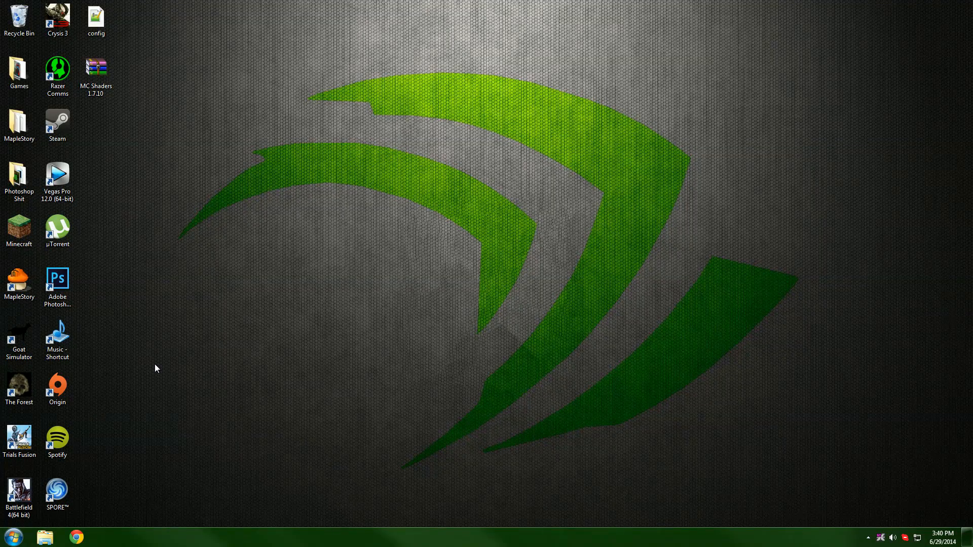
mouse_move(146, 356)
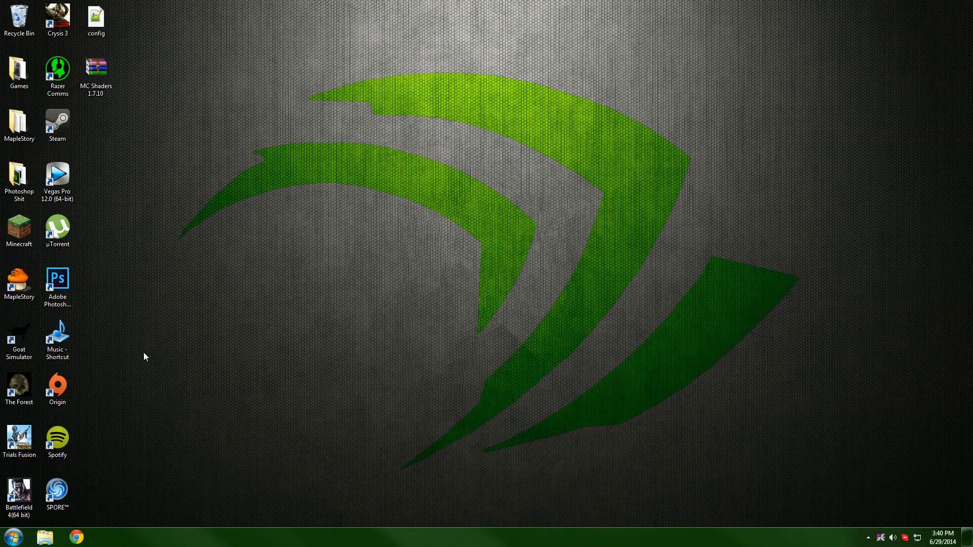
mouse_move(138, 231)
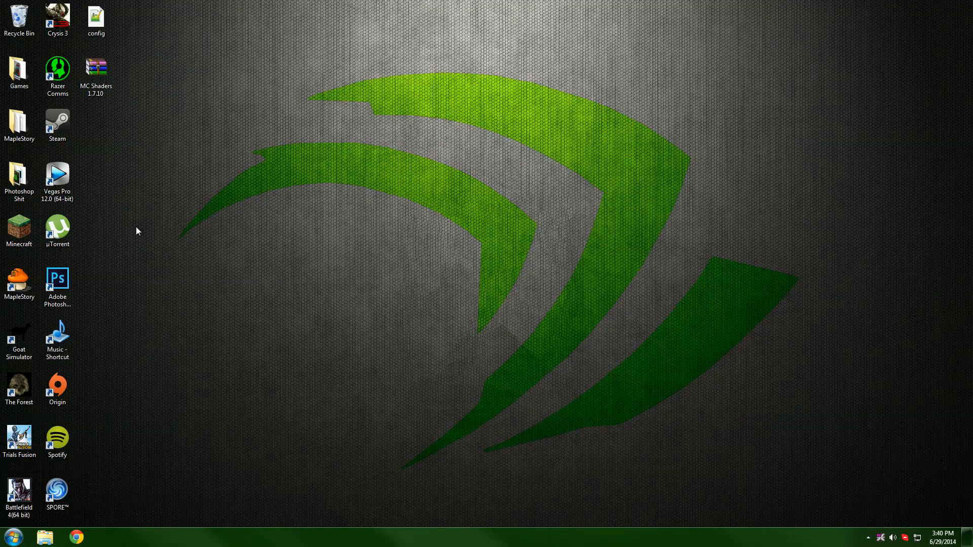
mouse_move(218, 159)
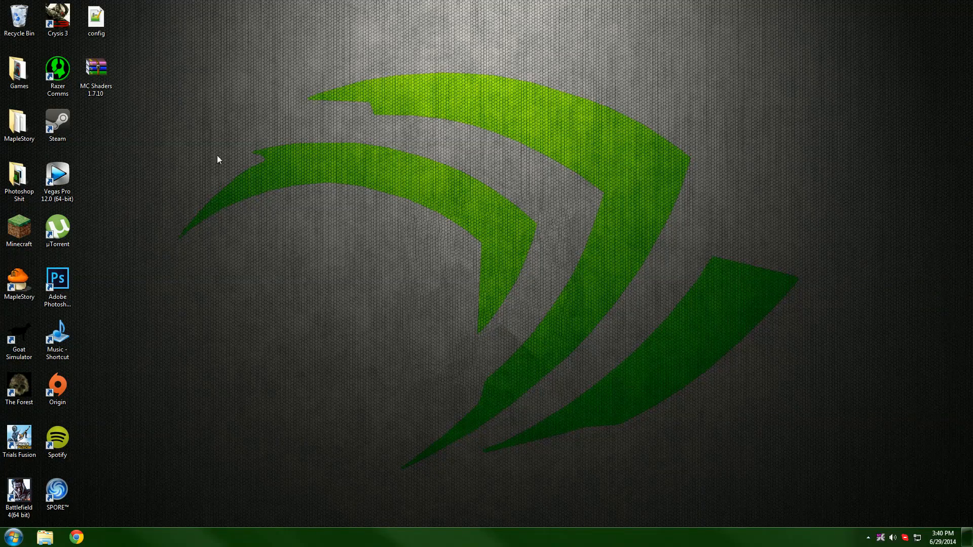
mouse_move(150, 38)
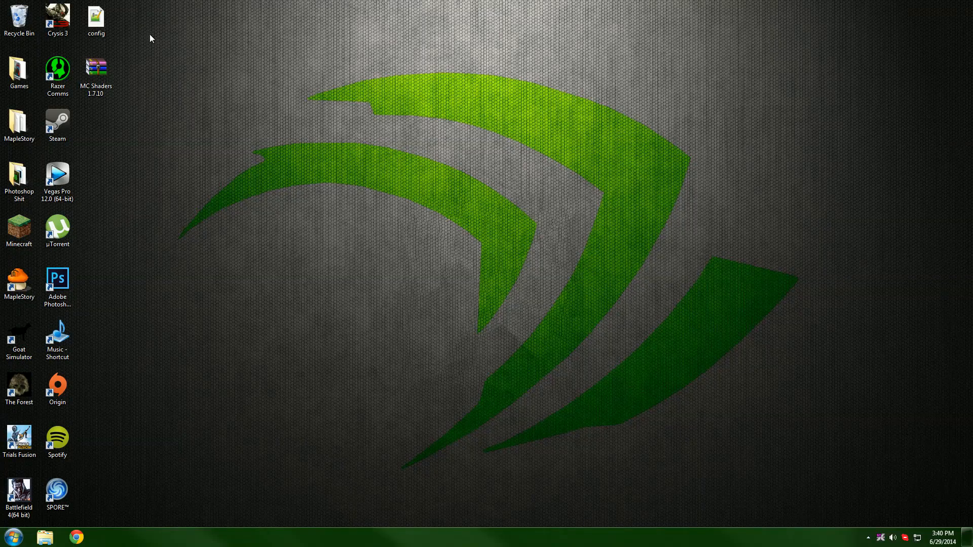
mouse_move(144, 35)
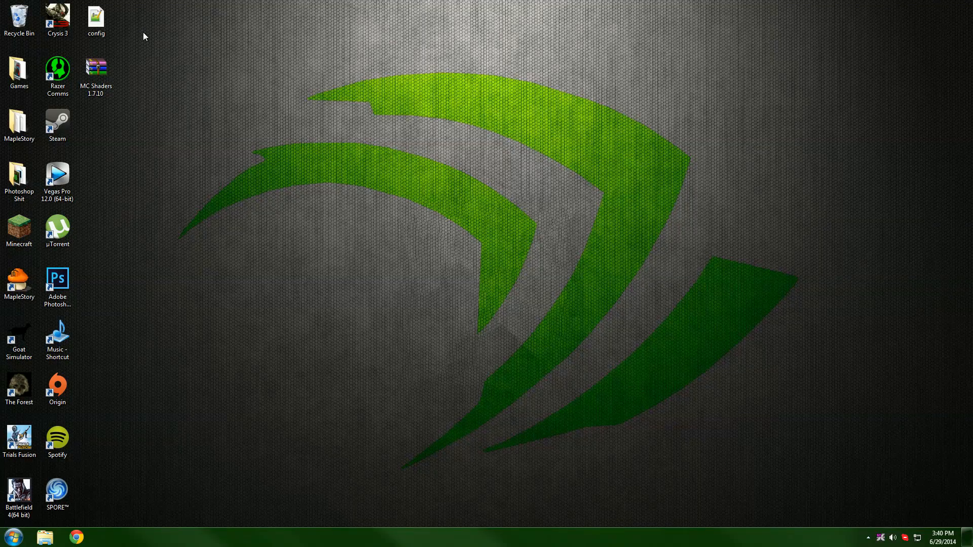
mouse_move(136, 48)
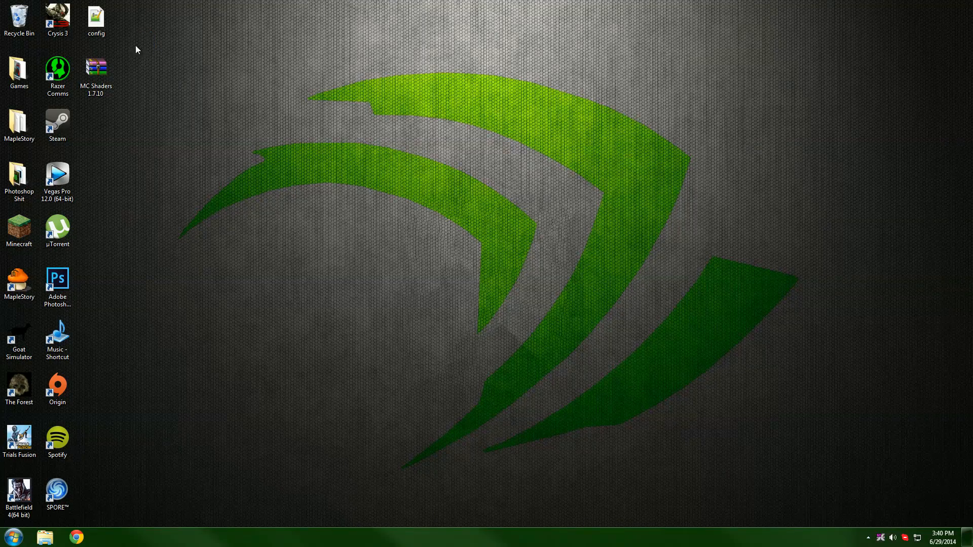
mouse_move(186, 96)
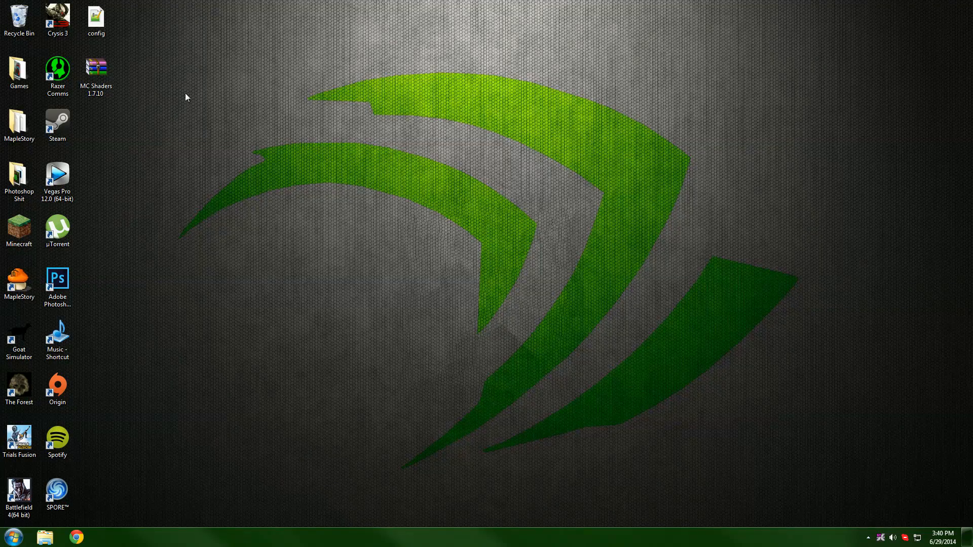
Step: Launch Minecraft, create a profile using release 1.7.10, save it and play to download it
click(8, 536)
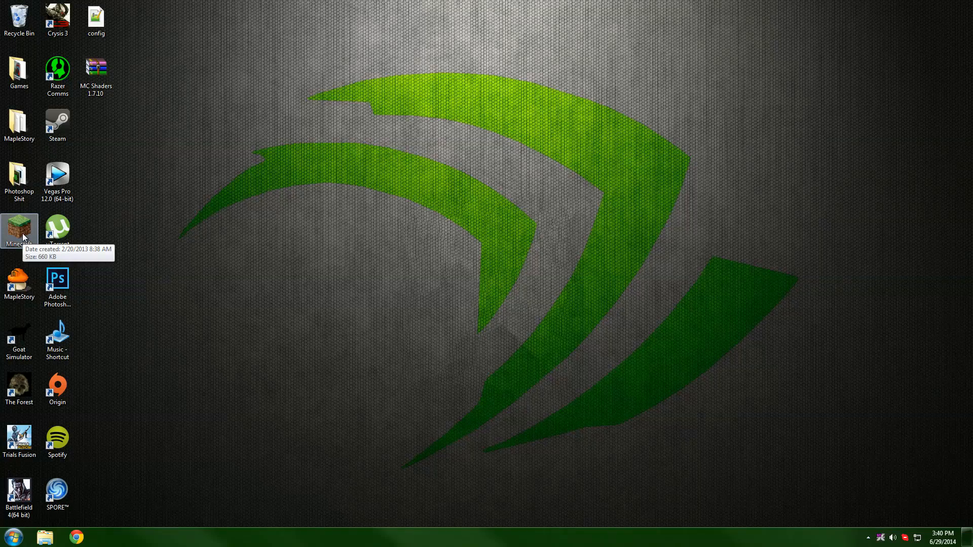
double_click(18, 228)
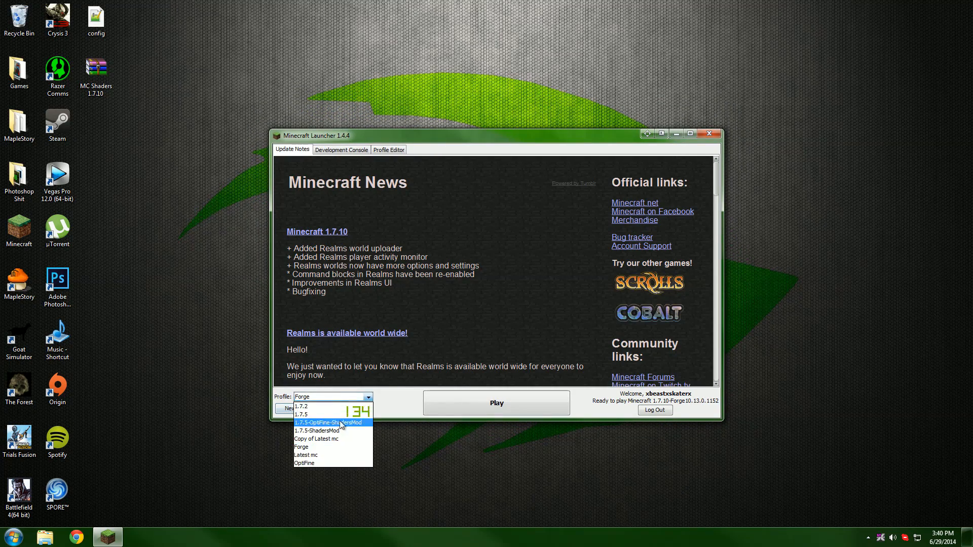
mouse_move(322, 416)
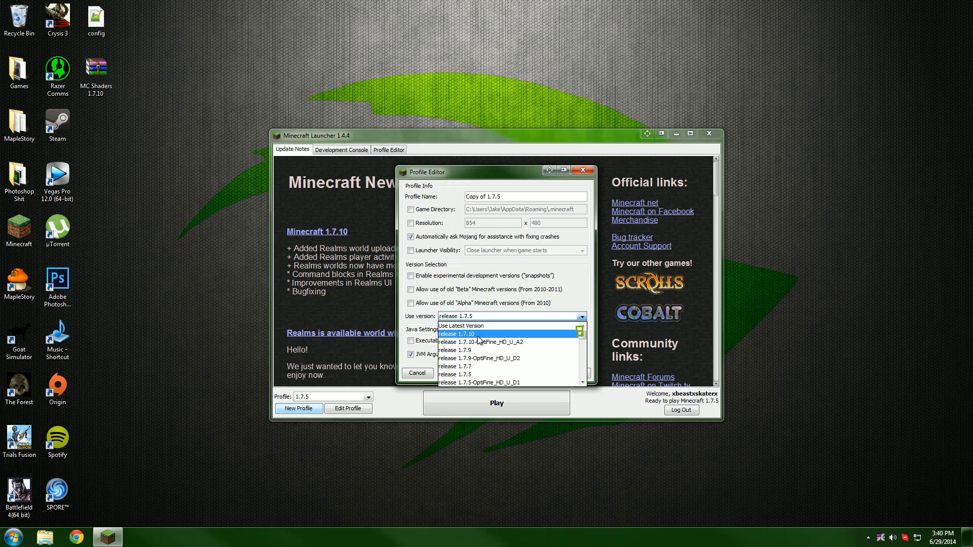
click(473, 335)
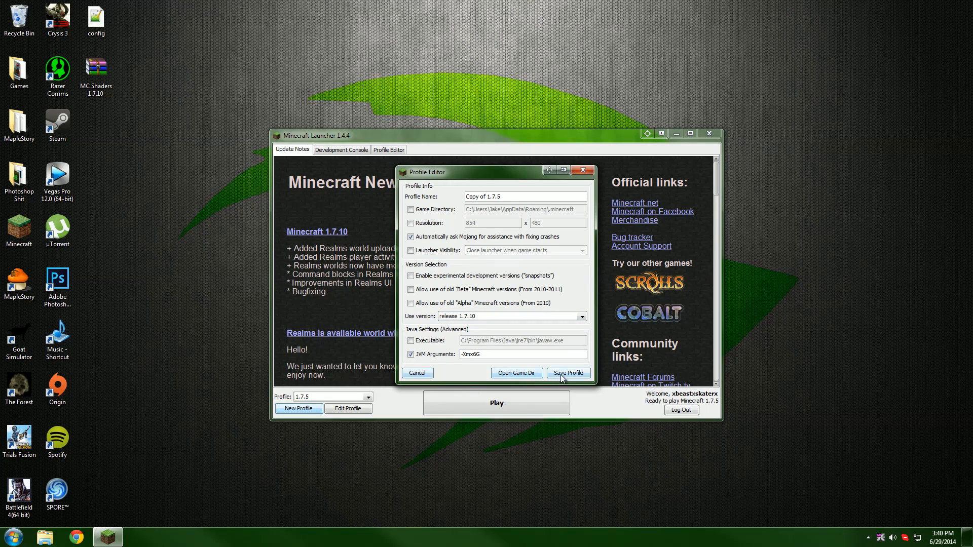
click(568, 373)
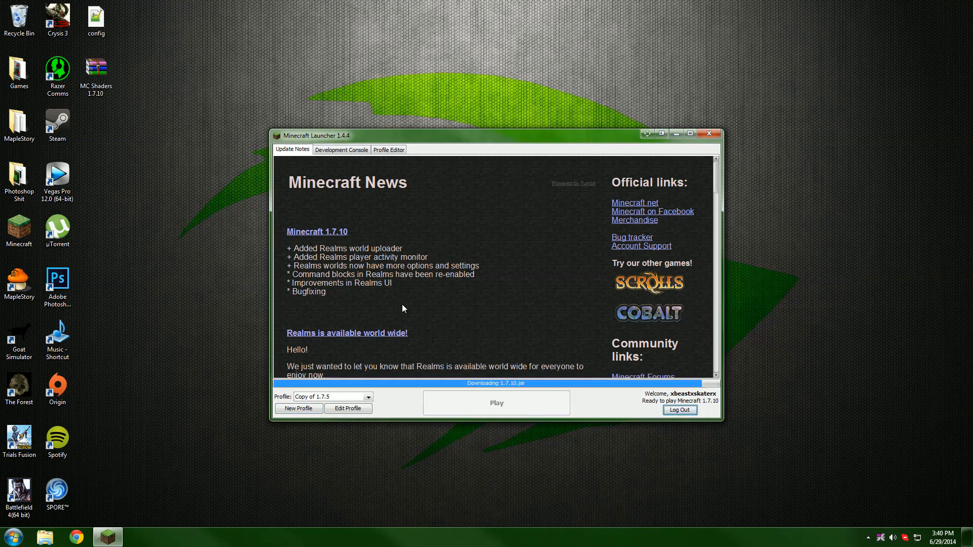
click(708, 133)
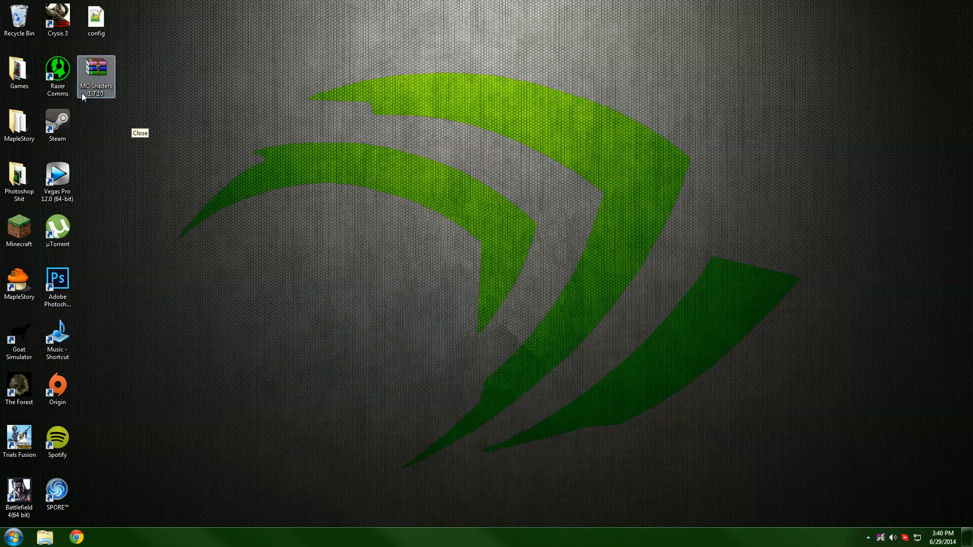
mouse_move(162, 91)
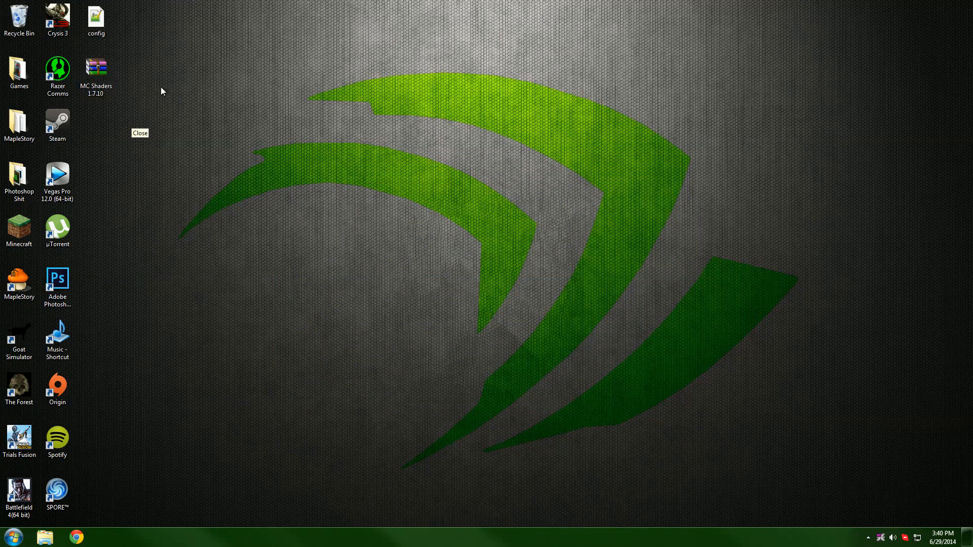
Step: Open MC Shaders 1.7.10.rar in WinRAR and view the ShadersMod and OptiFine jars in mods
click(95, 69)
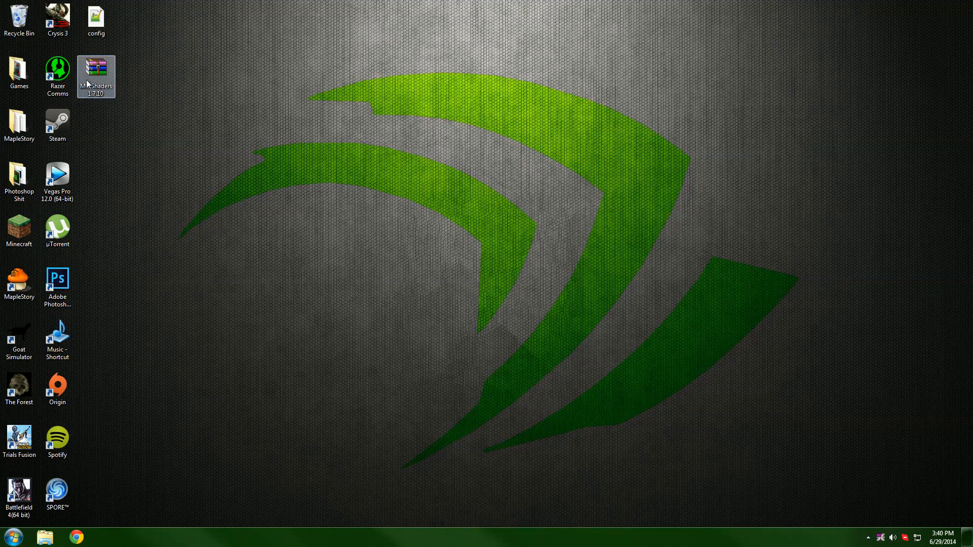
double_click(96, 69)
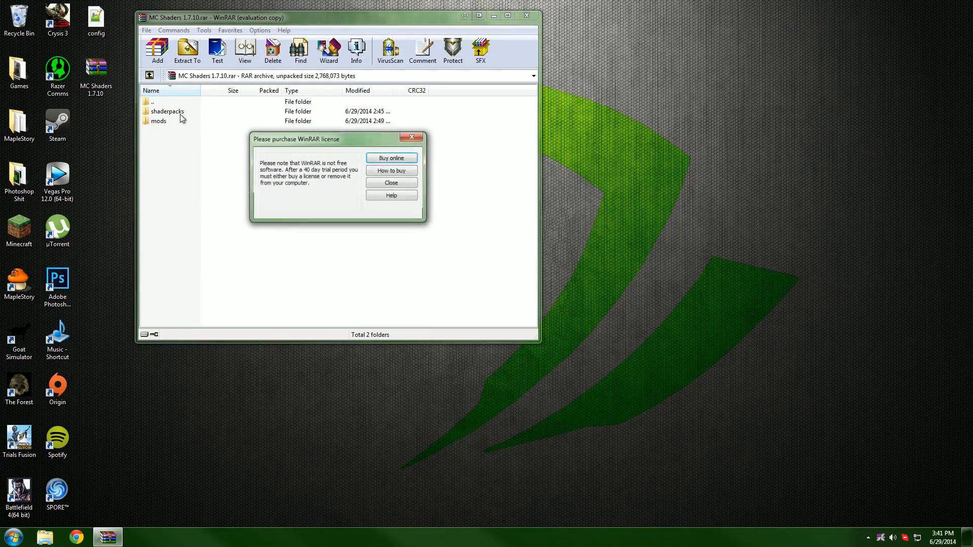
click(391, 182)
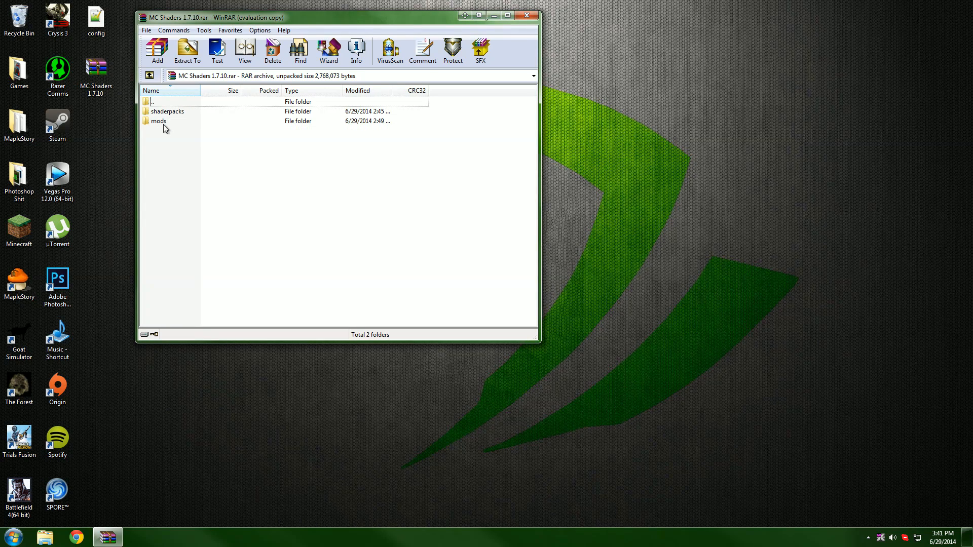
double_click(160, 121)
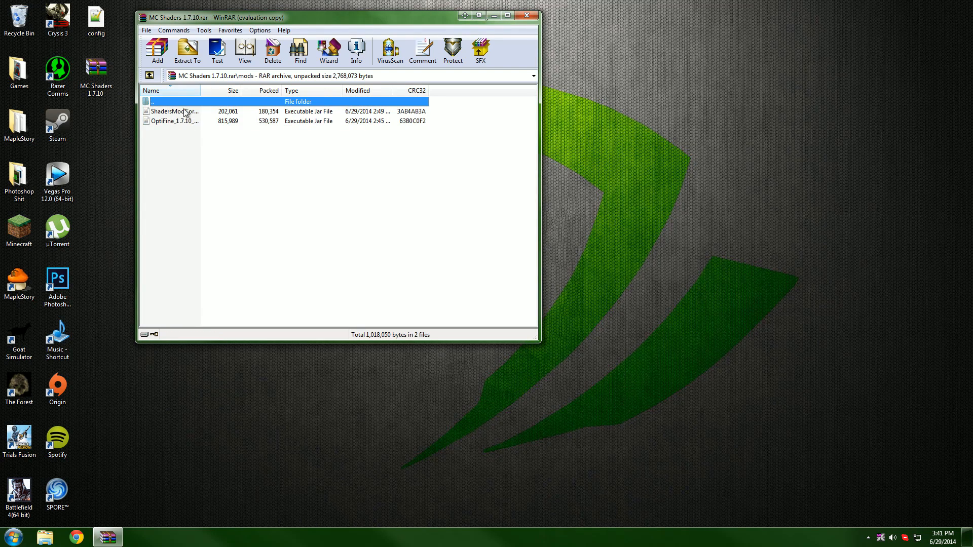
mouse_move(175, 105)
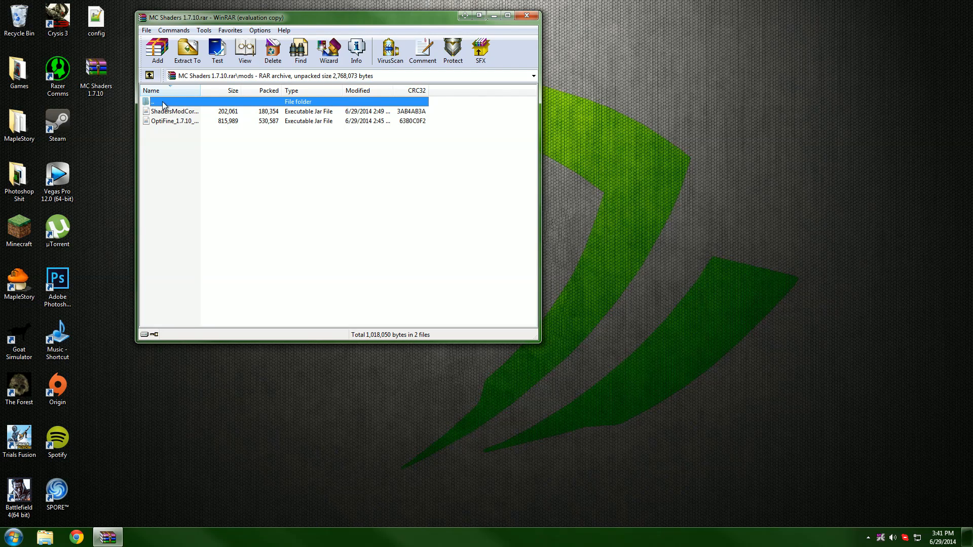
double_click(162, 102)
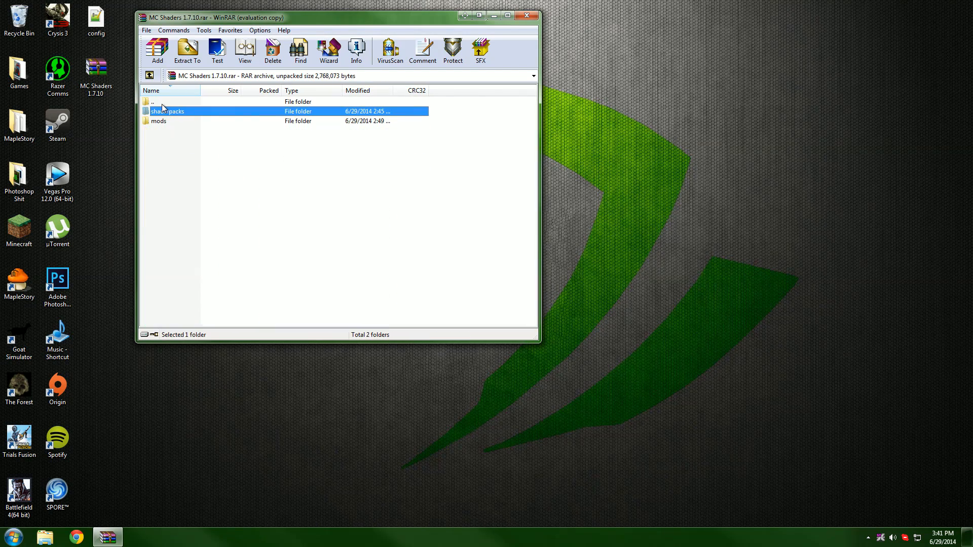
click(158, 121)
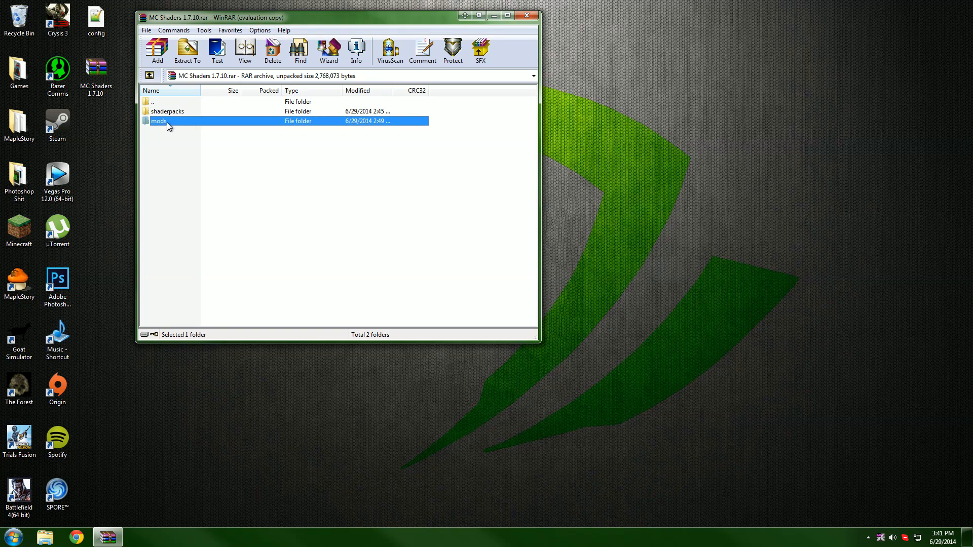
double_click(159, 120)
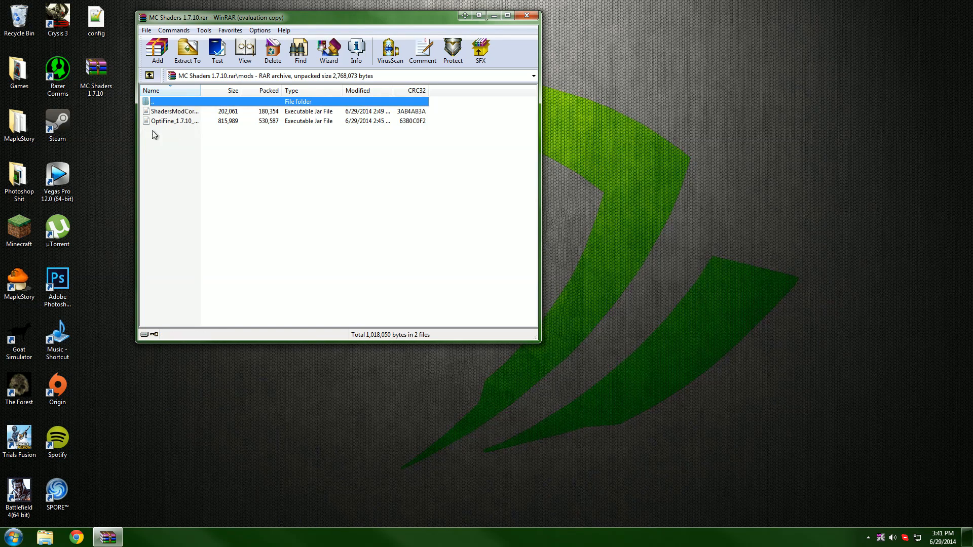
mouse_move(189, 115)
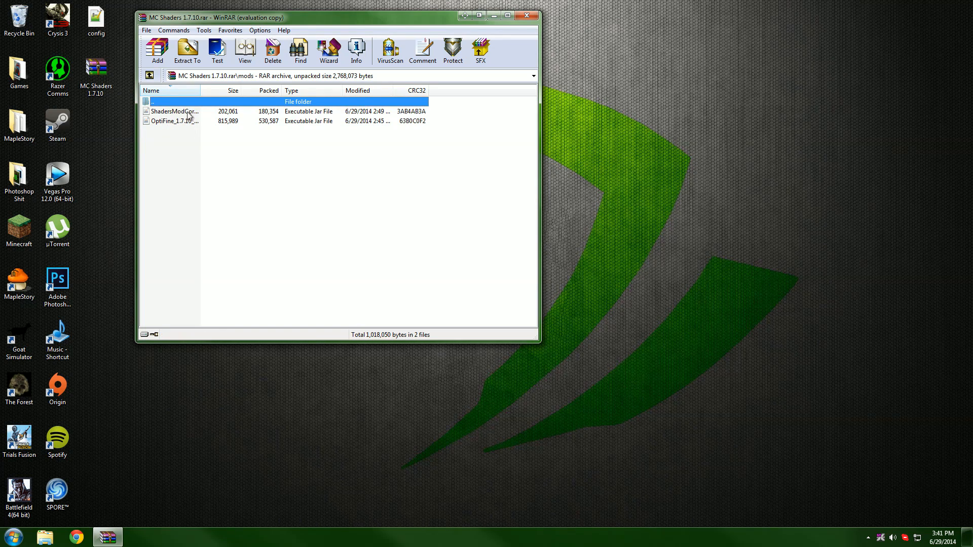
Step: Search 'forge', run the forge-1.7.10-10.13.0.1152 installer and install the client
click(8, 536)
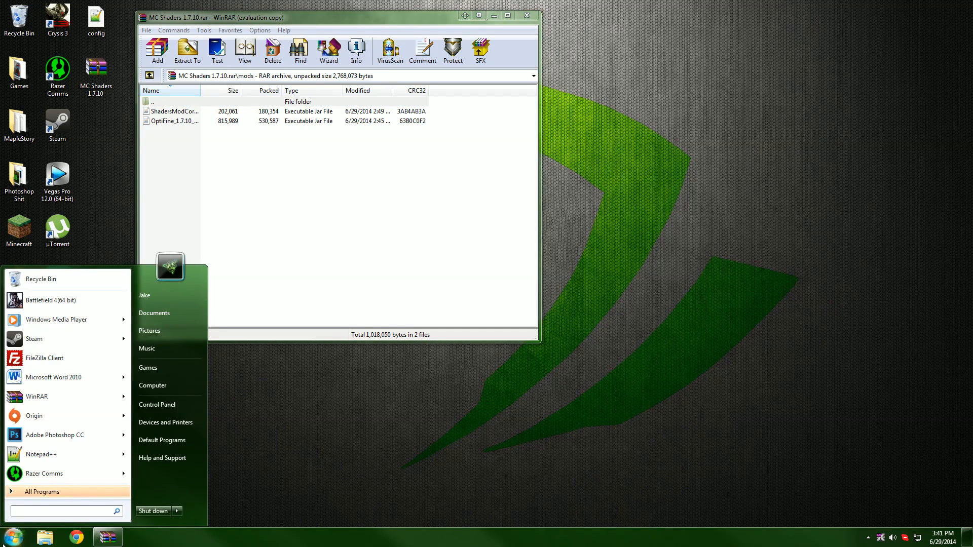
text(forge)
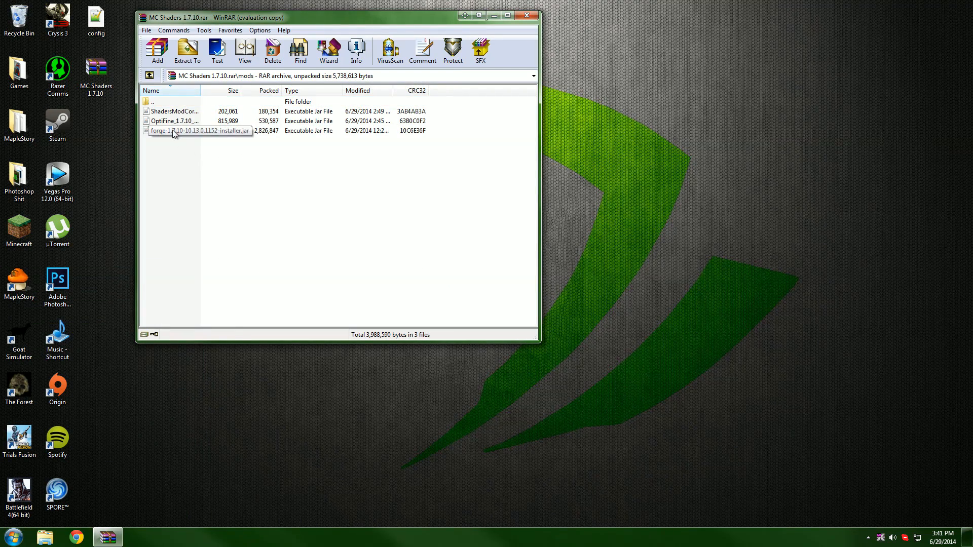
double_click(174, 130)
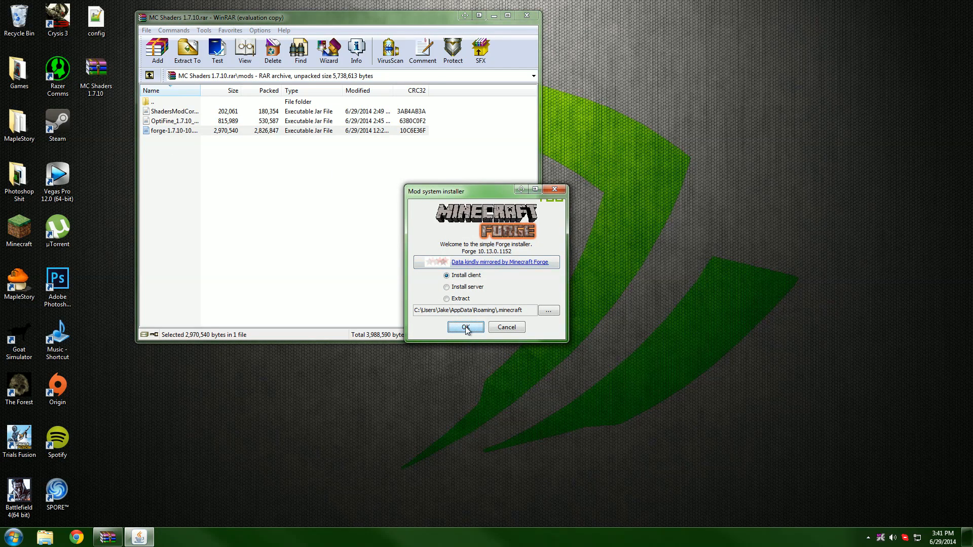
click(466, 326)
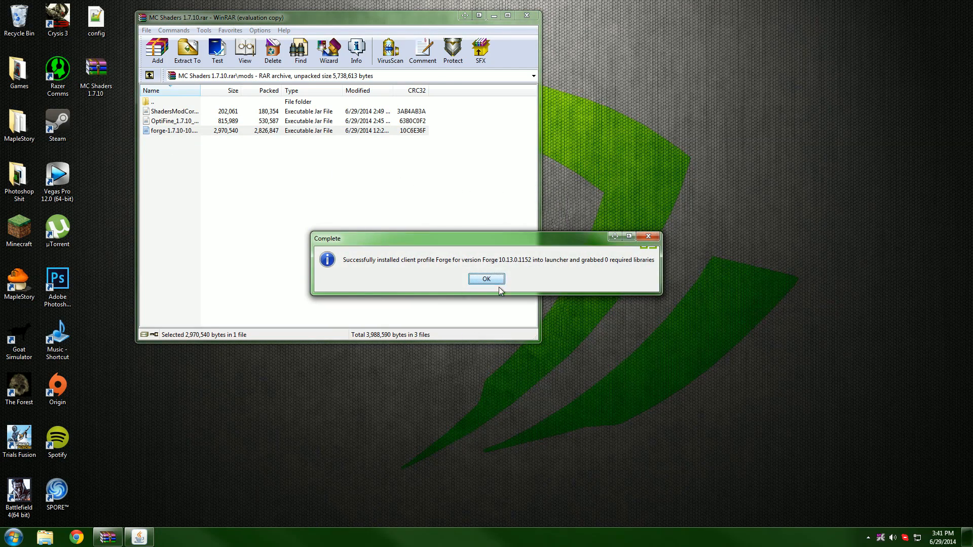
click(486, 279)
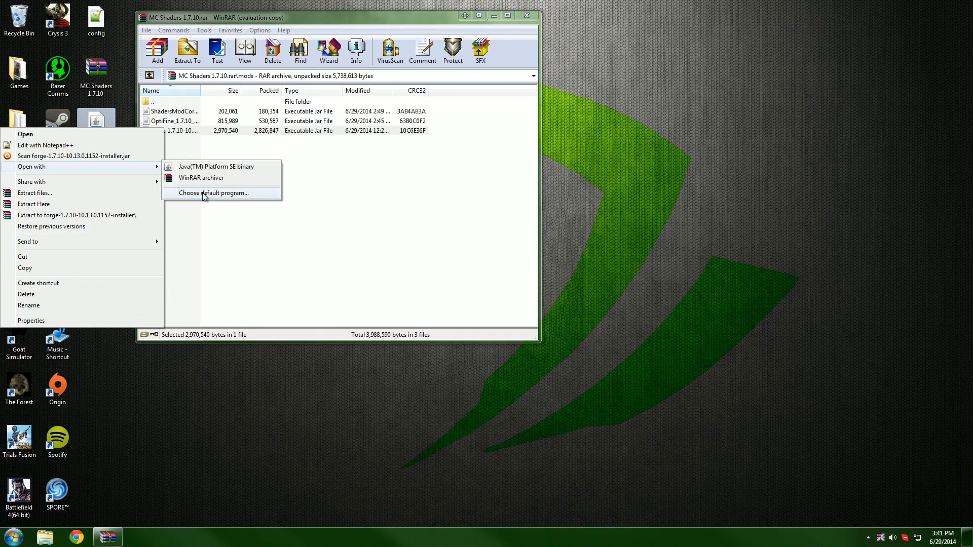
mouse_move(201, 180)
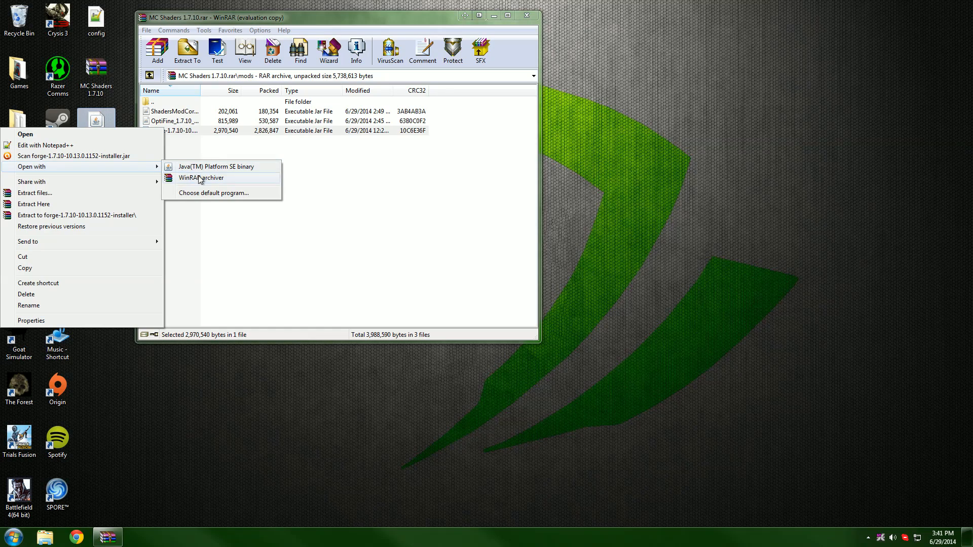
Step: Choose Java as the program that opens the Forge installer jar
click(213, 193)
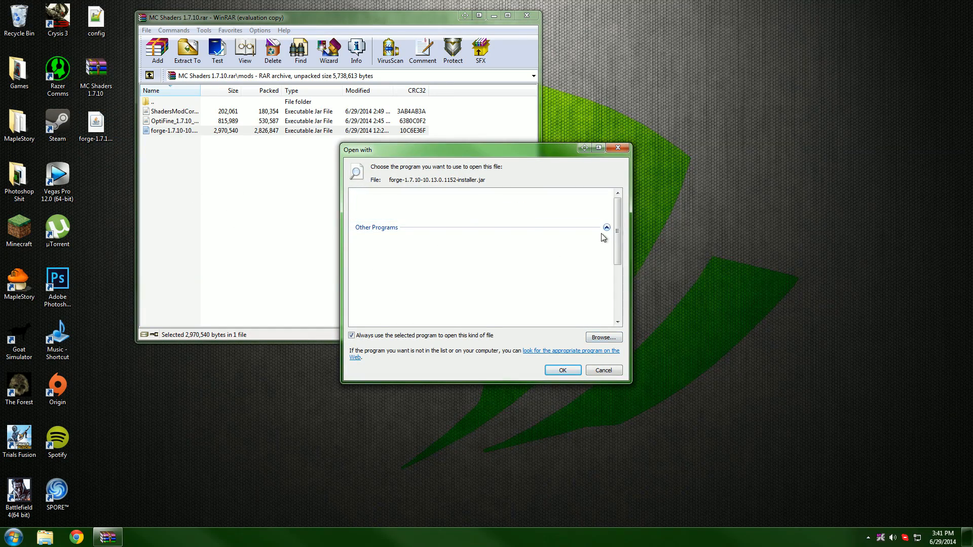
click(606, 227)
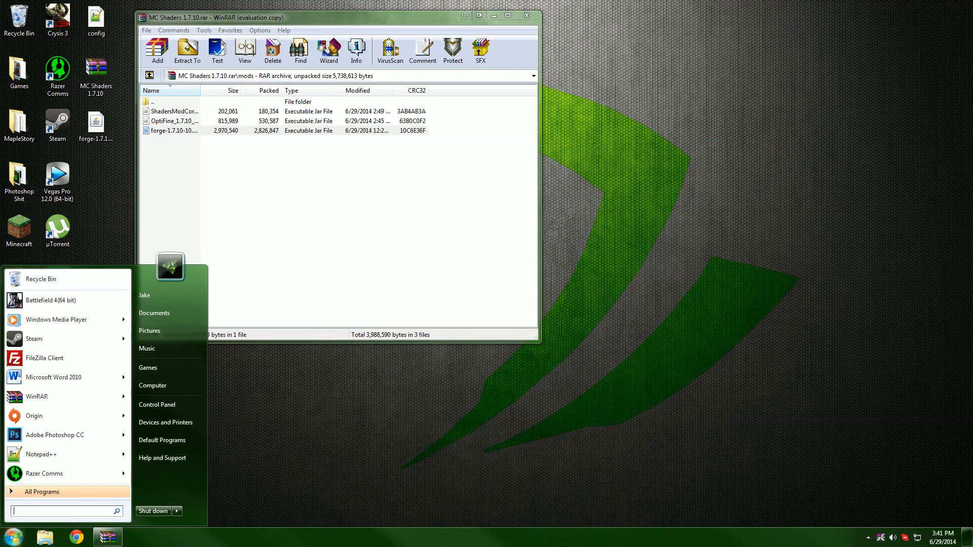
Step: Go to %appdata% and open the .minecraft folder under AppData\Roaming
text(%appdata%)
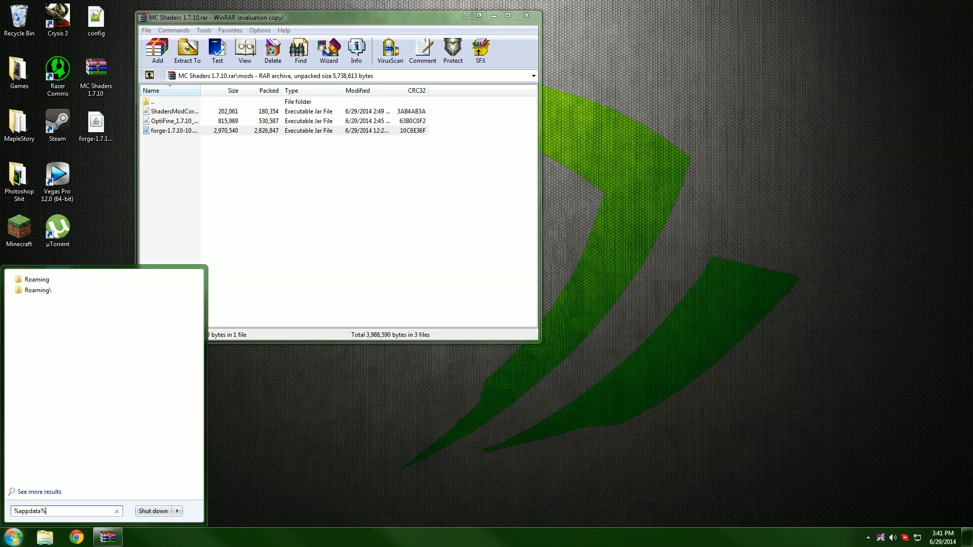
key(Enter)
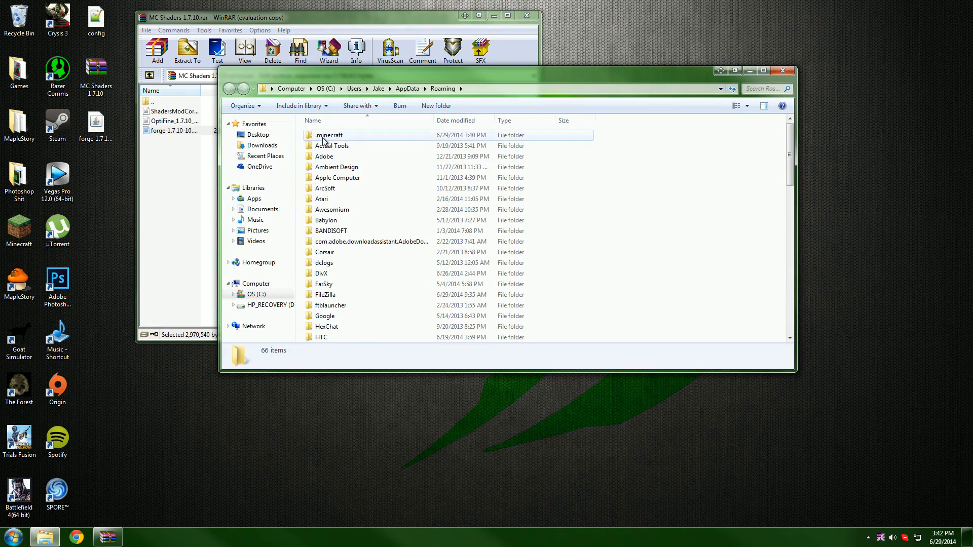
double_click(328, 136)
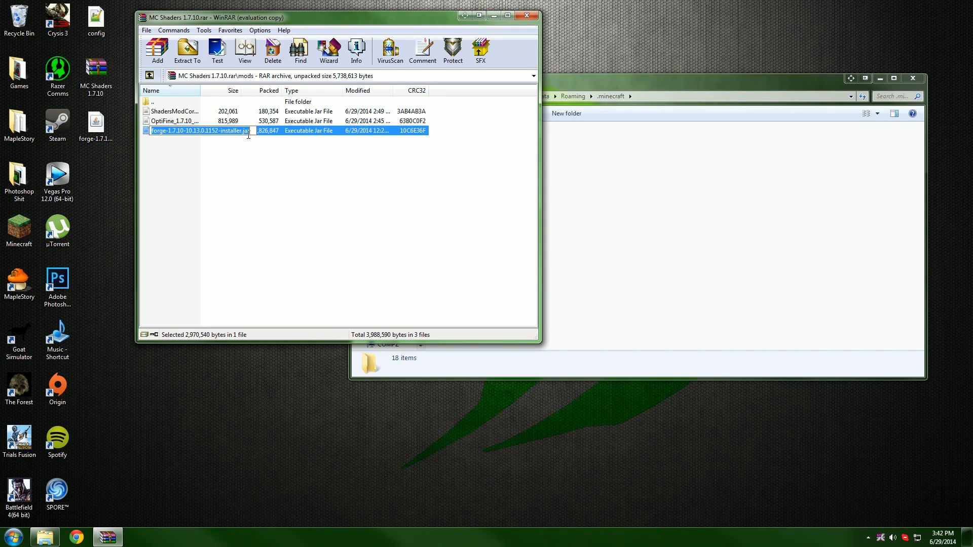
click(172, 101)
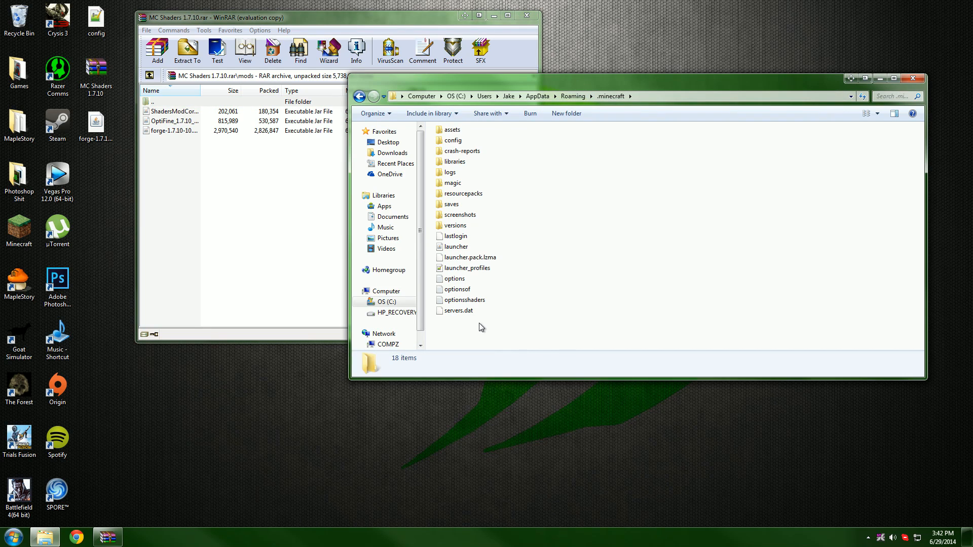
right_click(482, 327)
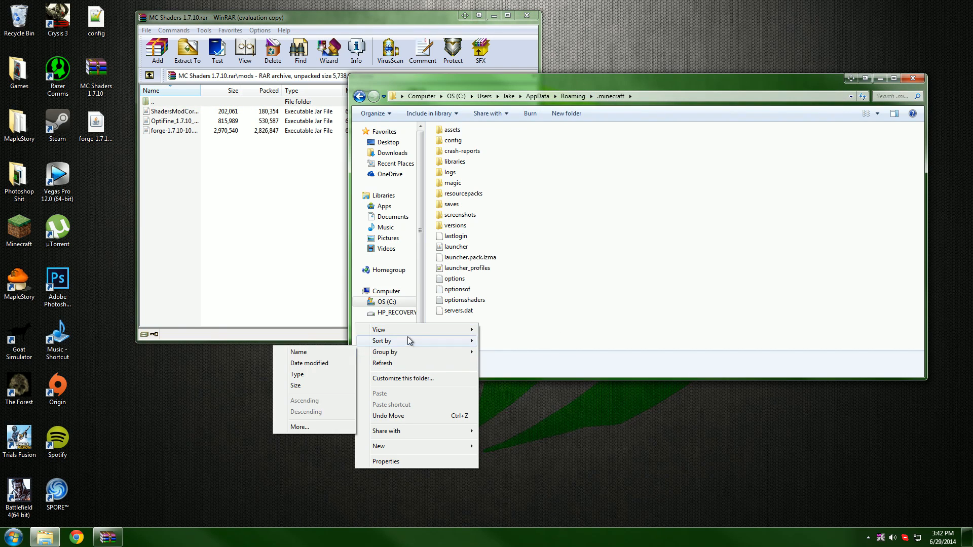
Step: Create a folder named 'mods' inside .minecraft for the OptiFine and ShadersModCore jars
click(378, 446)
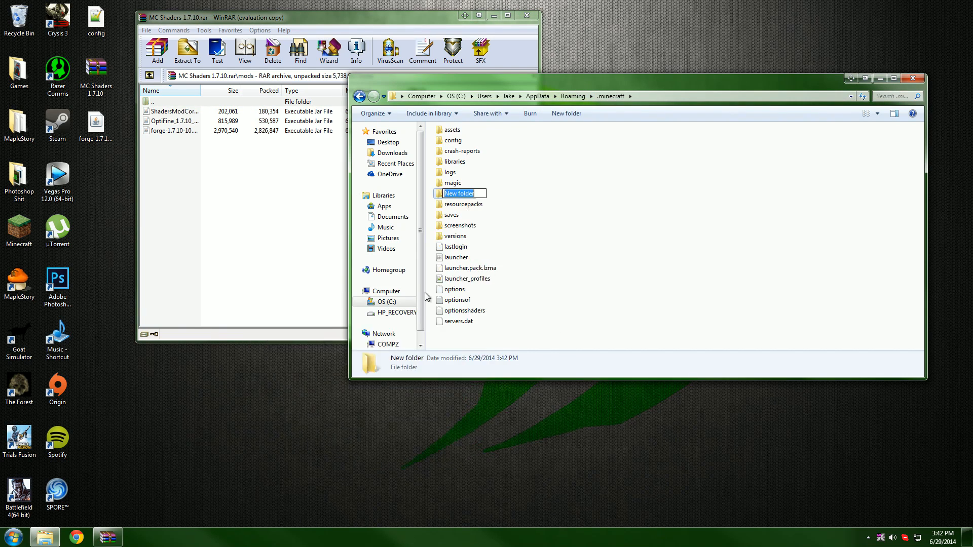
text(mods)
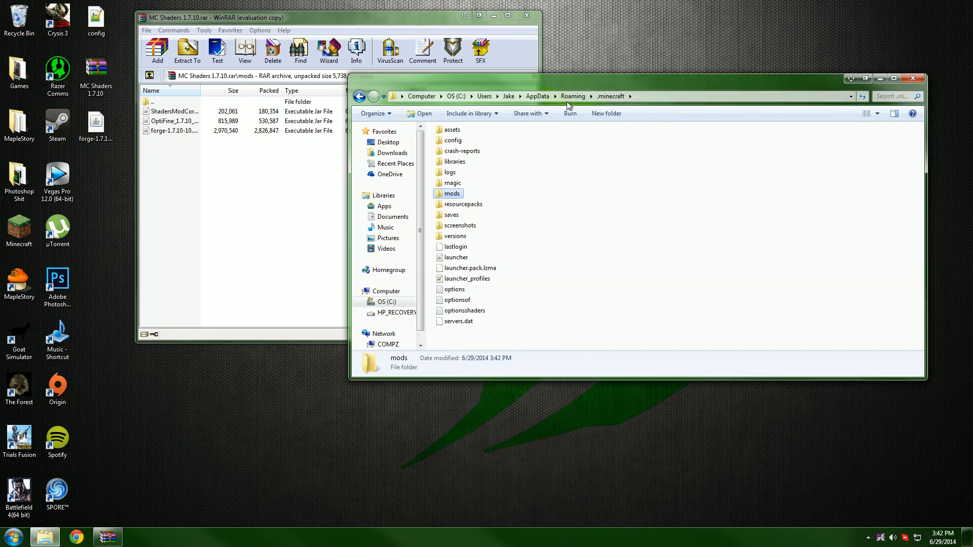
click(181, 109)
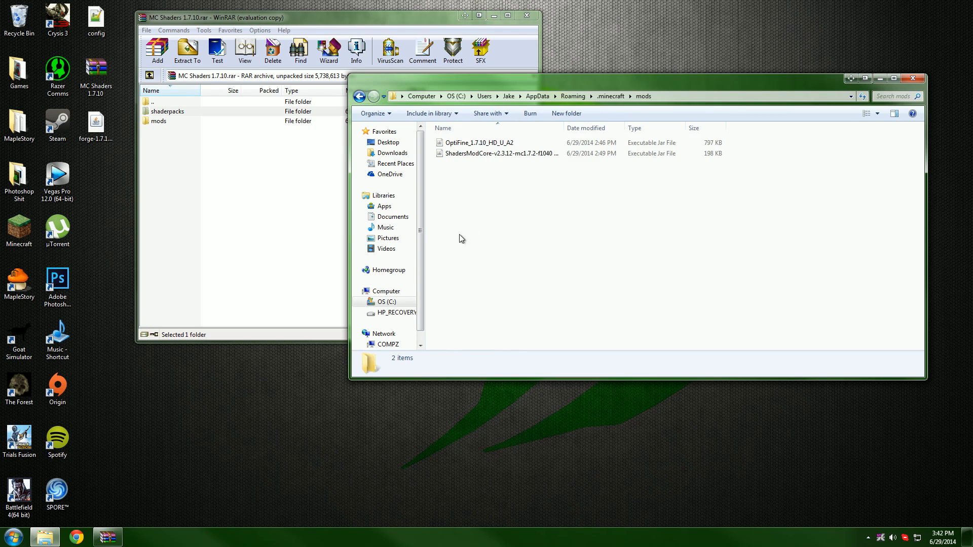
Step: Run OptiFine_1.7.10_HD_U_A2 from mods and install it into the launcher
click(478, 146)
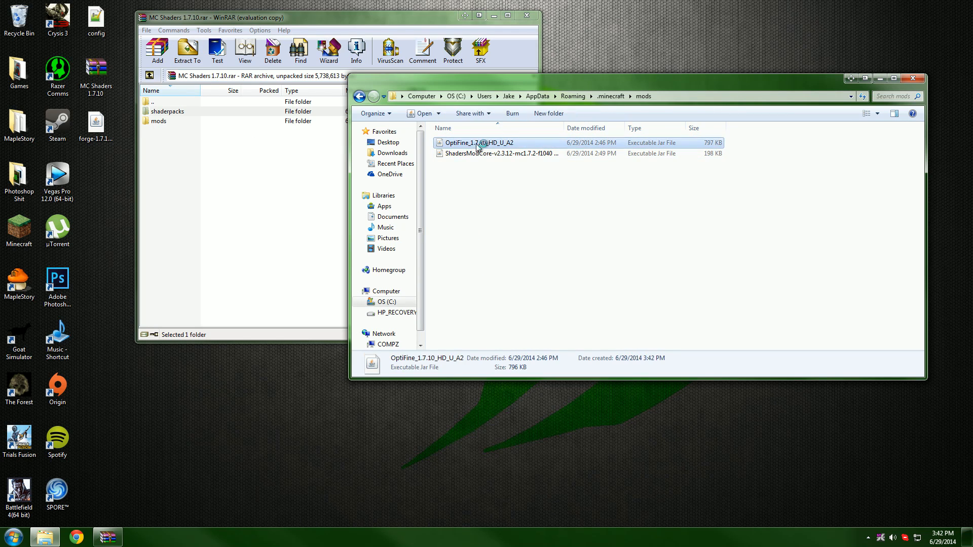
double_click(478, 142)
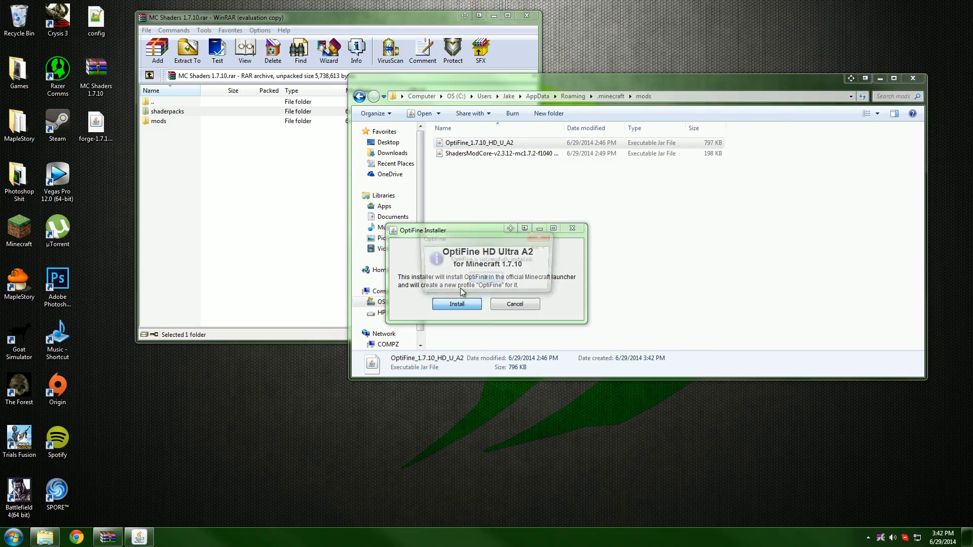
click(456, 304)
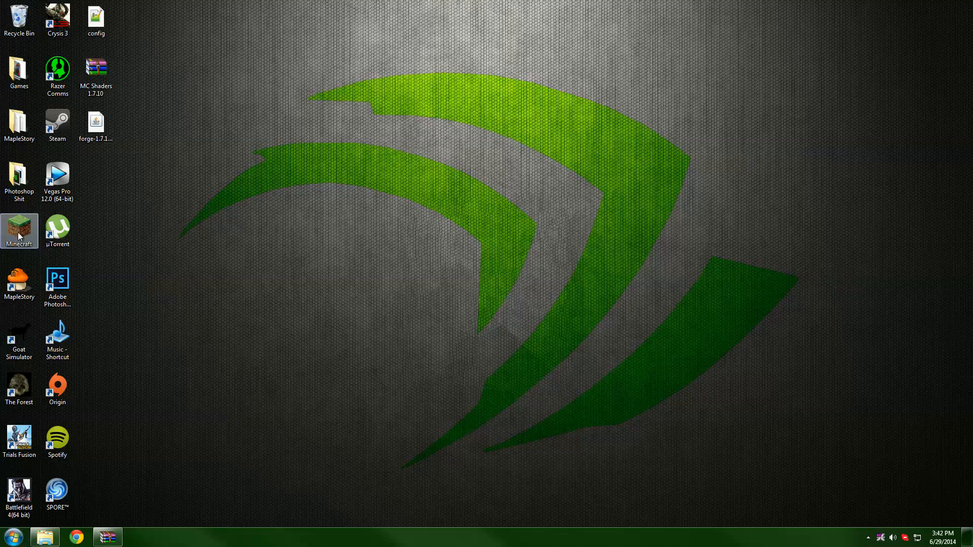
Step: Start the Minecraft Launcher with the existing account and play the Forge 1.7.10 profile
double_click(19, 229)
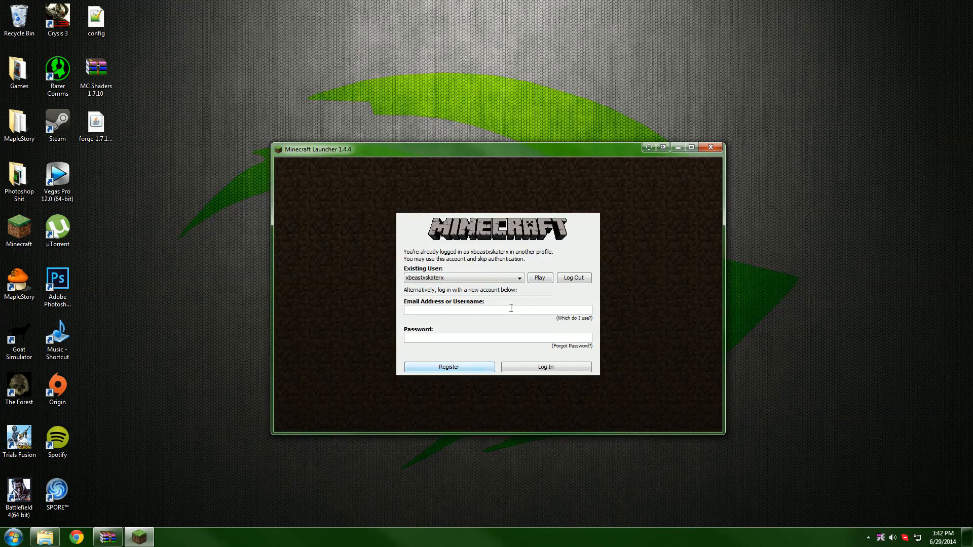
click(540, 277)
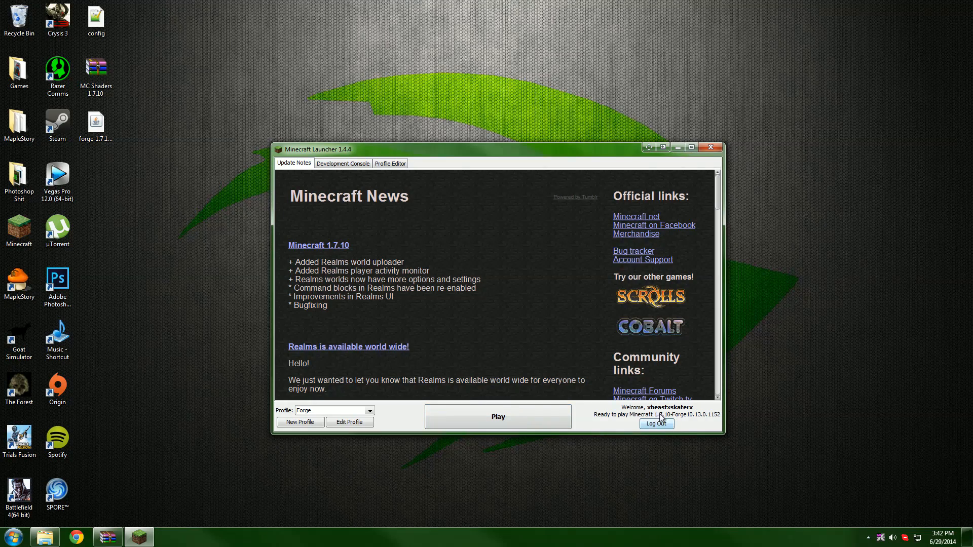
mouse_move(547, 422)
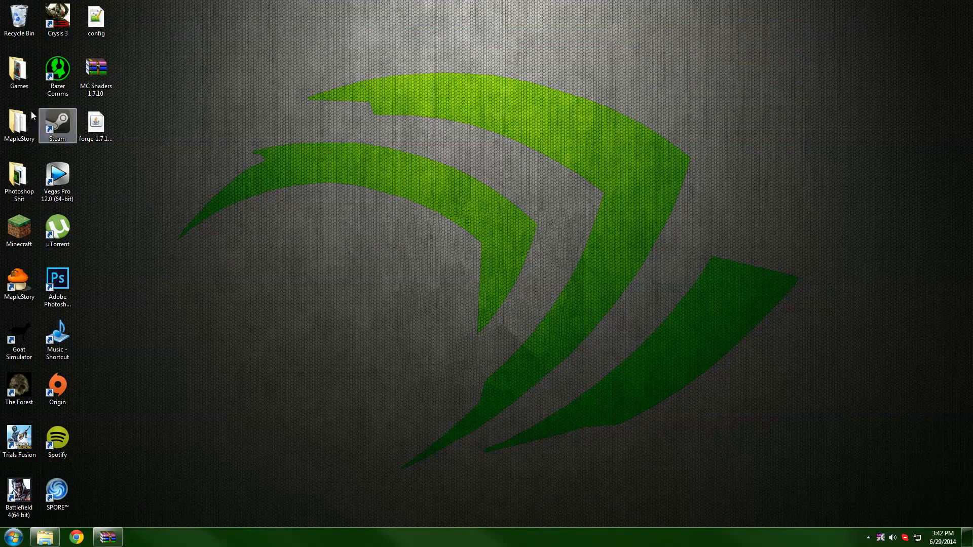
double_click(18, 227)
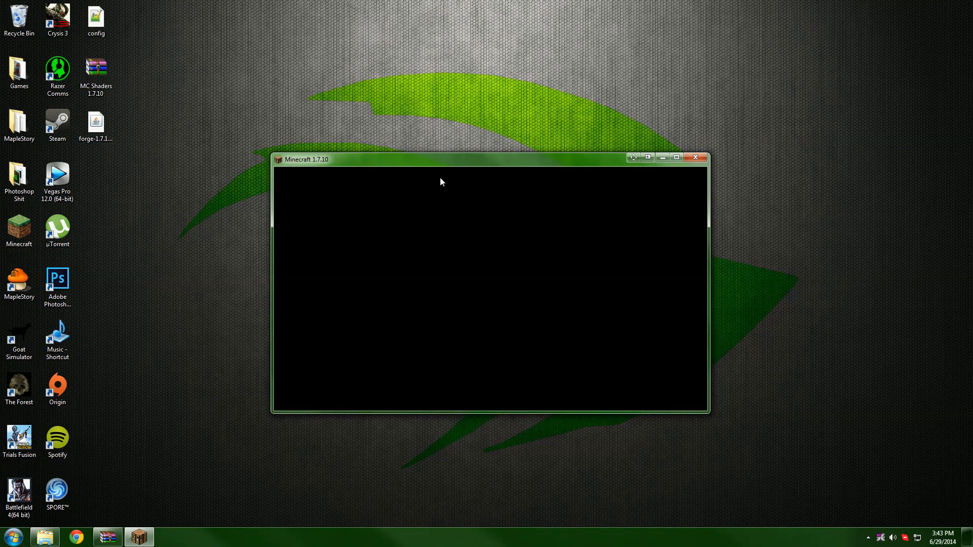
Step: Join a server from Multiplayer on the Minecraft title screen
click(662, 157)
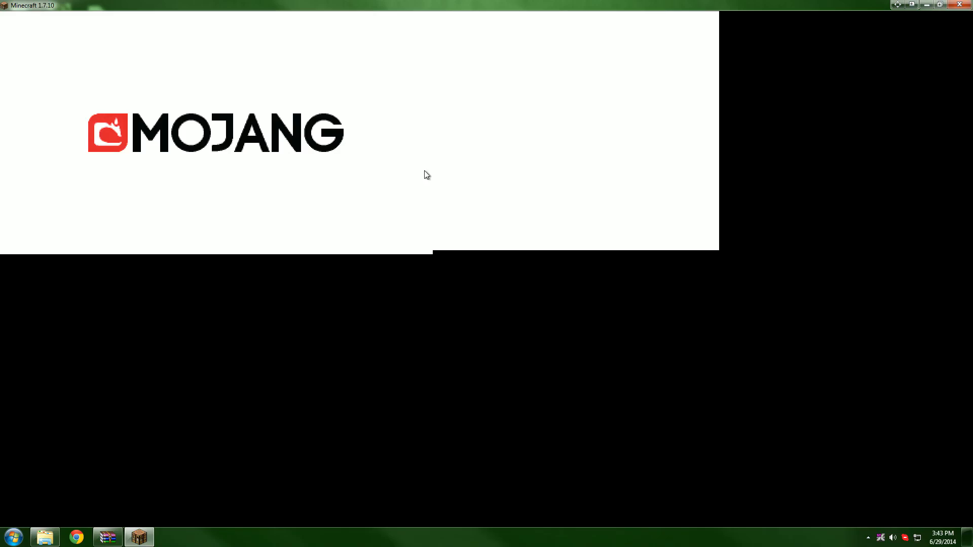
mouse_move(112, 139)
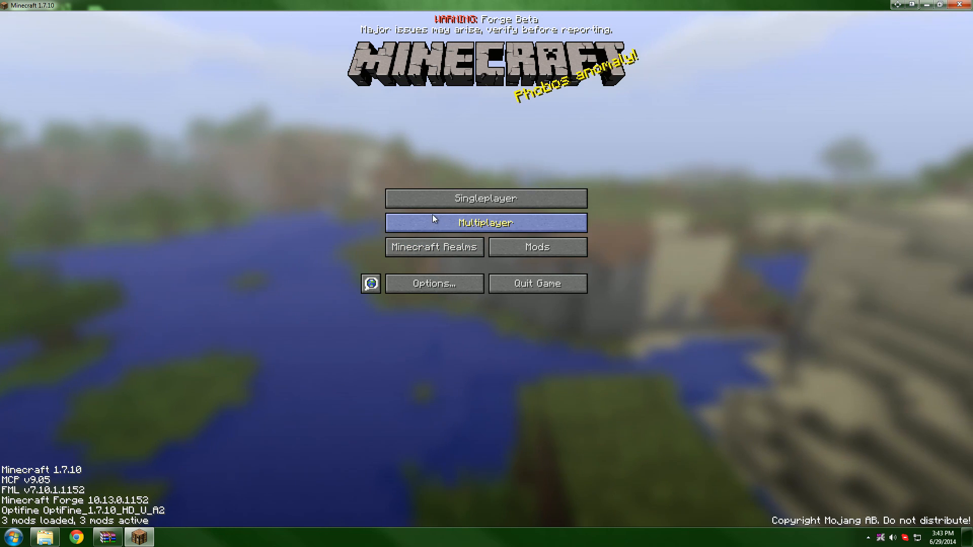
click(486, 222)
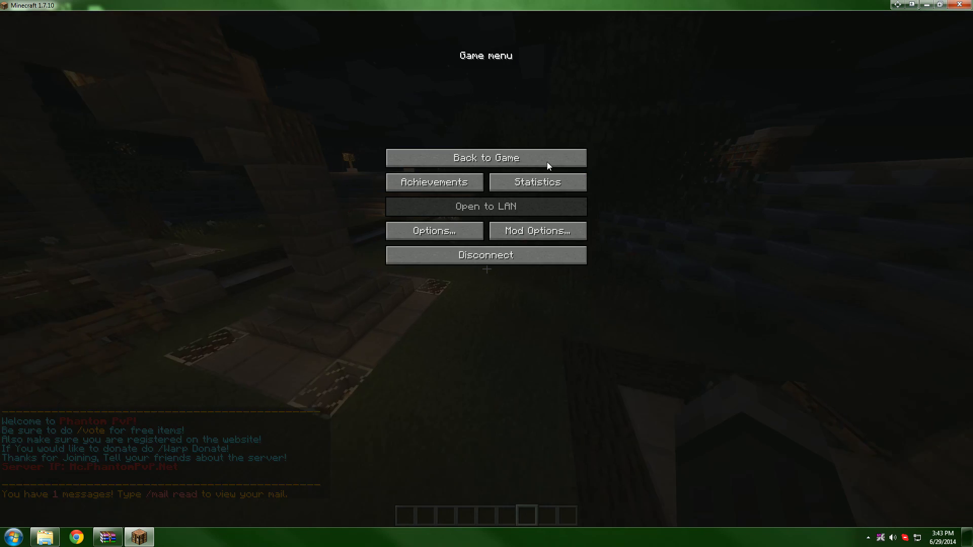
Step: Select KryPFoX The Most Optimized Shader Pack.zip in Options > Shaders
click(434, 231)
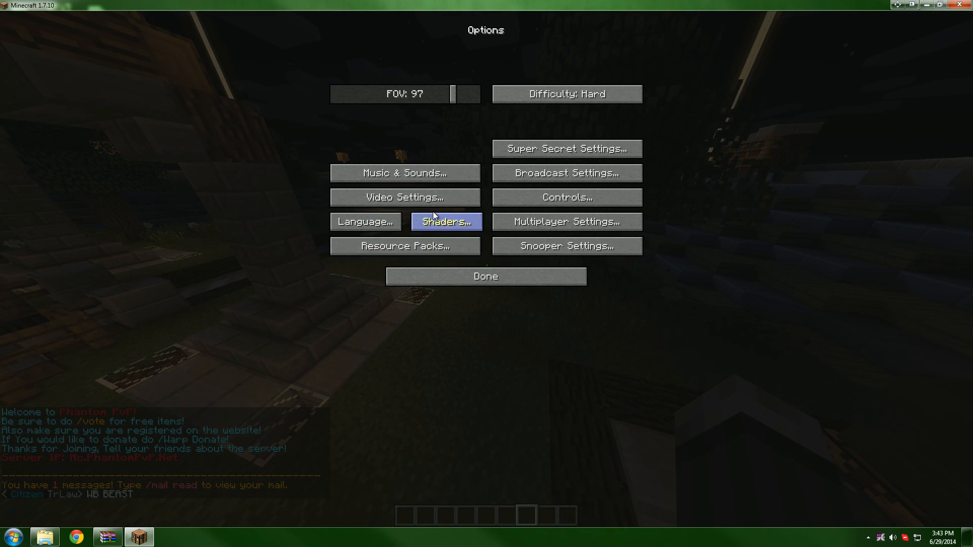
click(446, 221)
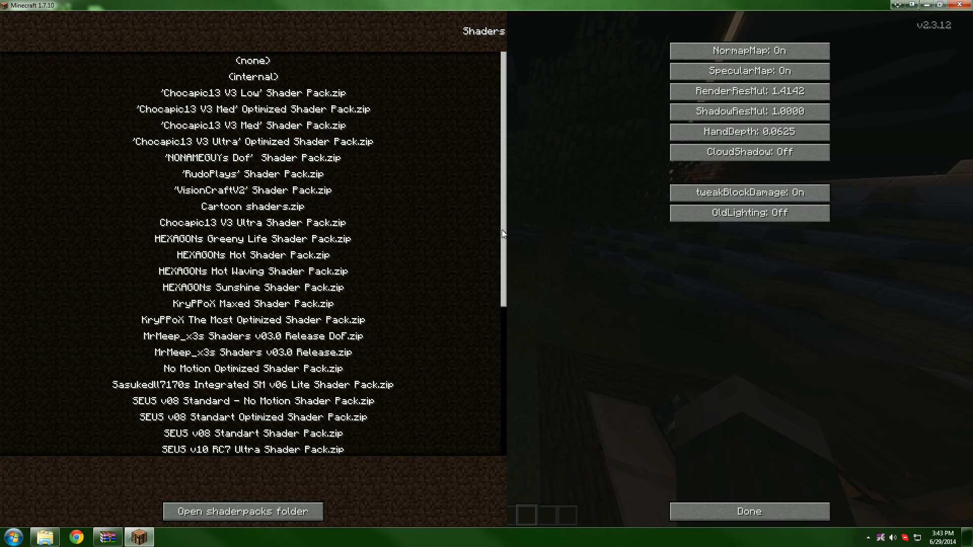
mouse_move(510, 162)
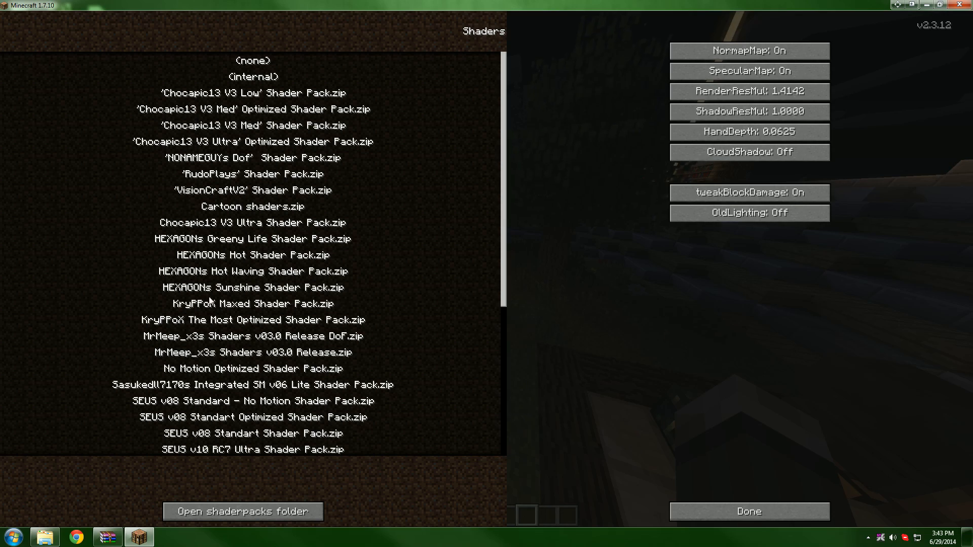
click(251, 319)
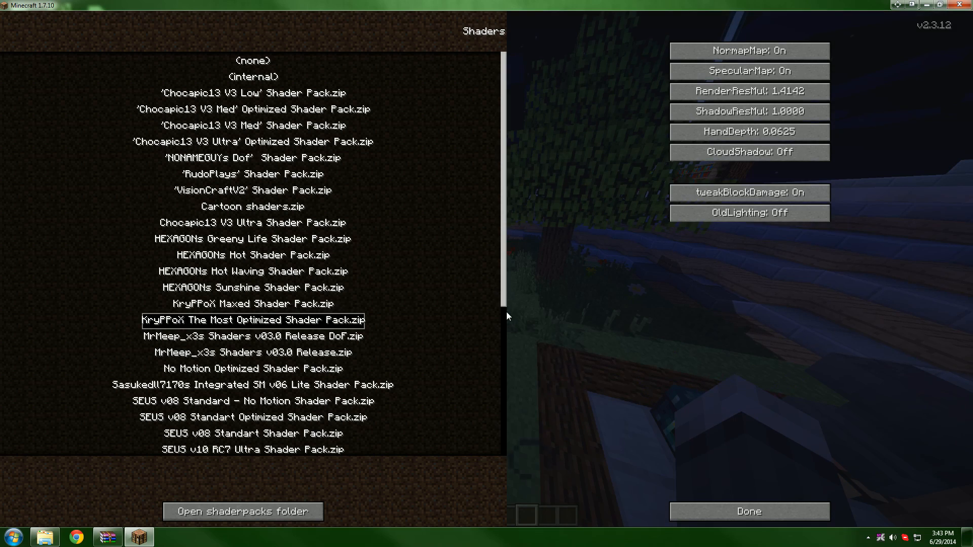
click(748, 511)
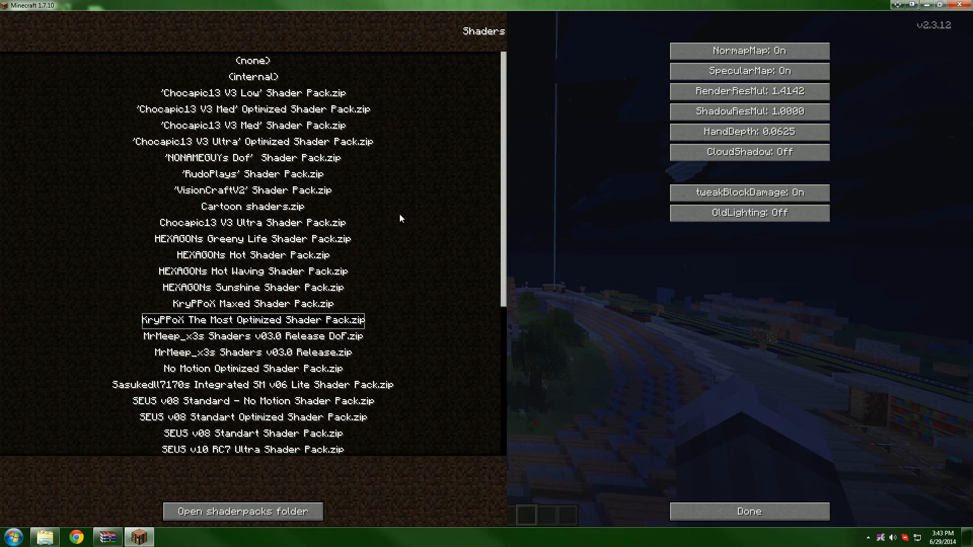
Step: Finish shader setup with Done and return to the world rendered with KryPFoX shaders
scroll(down, 3)
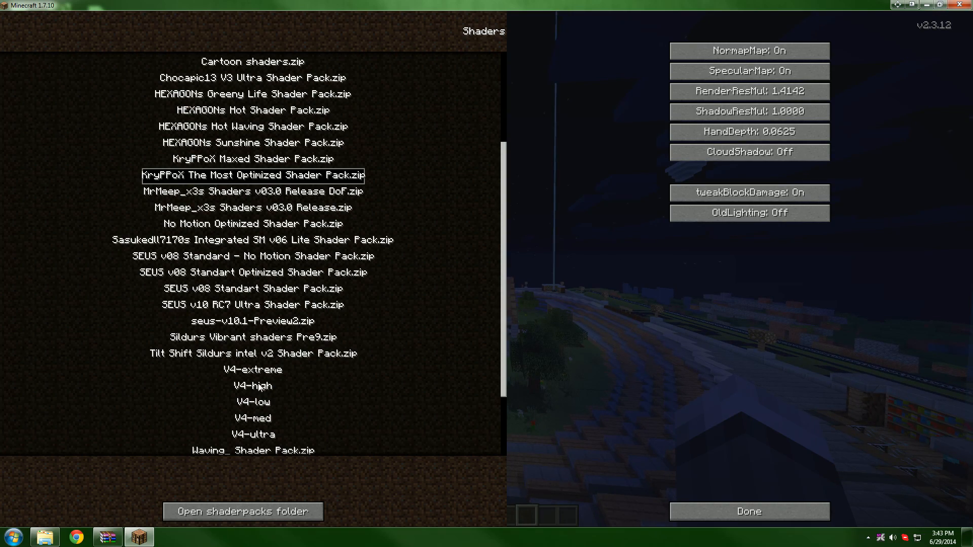
click(748, 511)
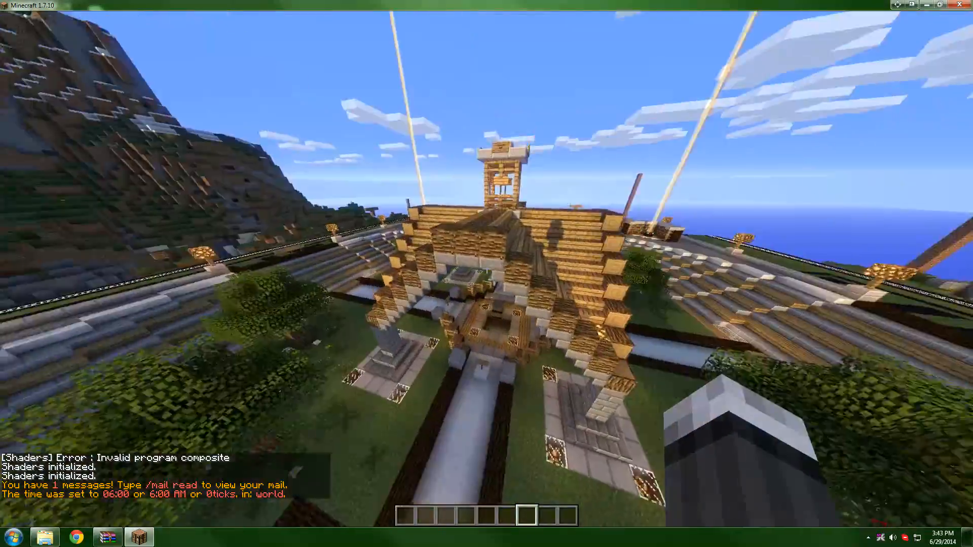
mouse_move(487, 274)
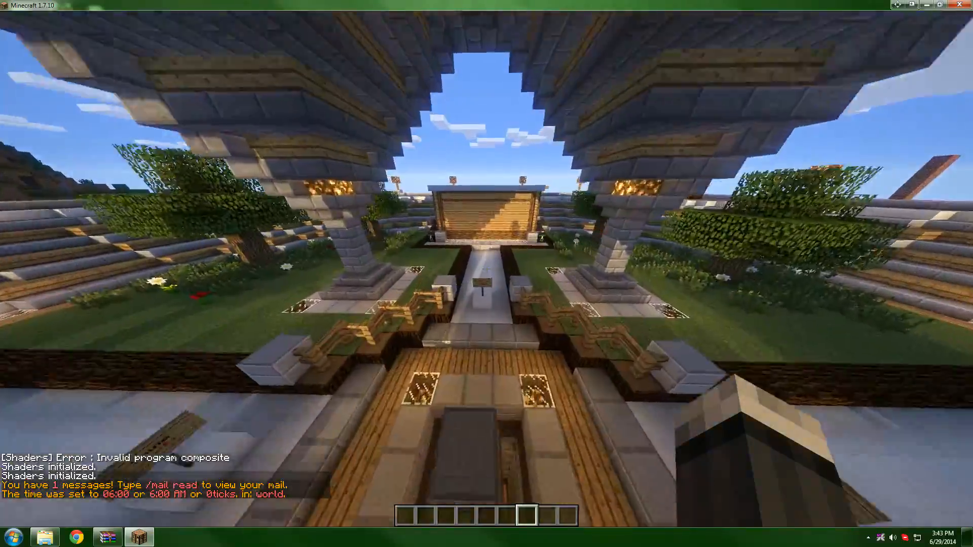